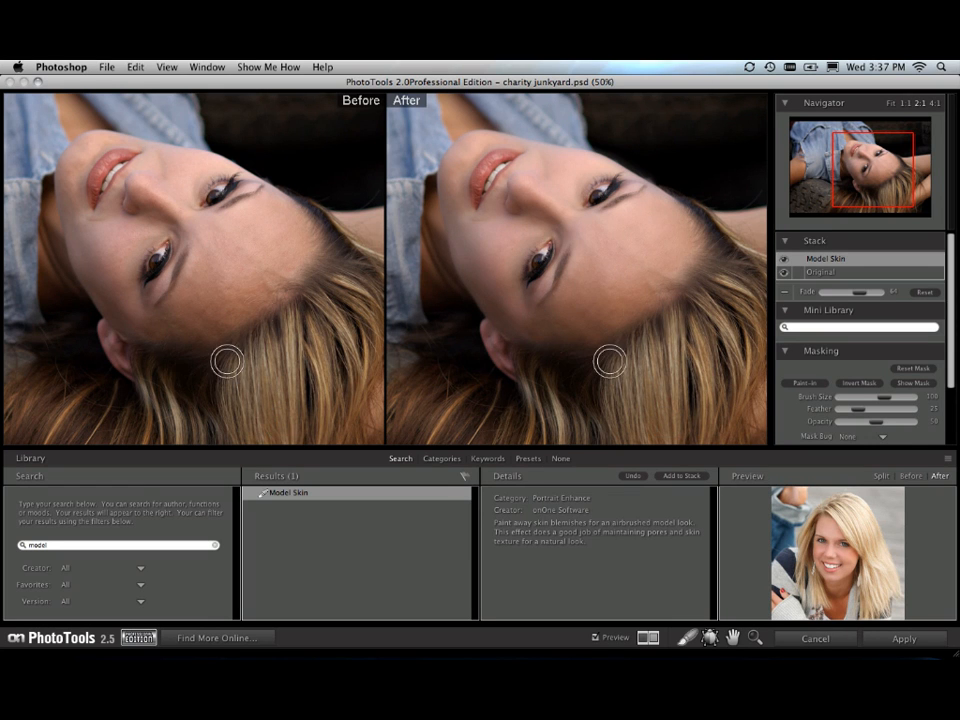
mouse_move(97, 237)
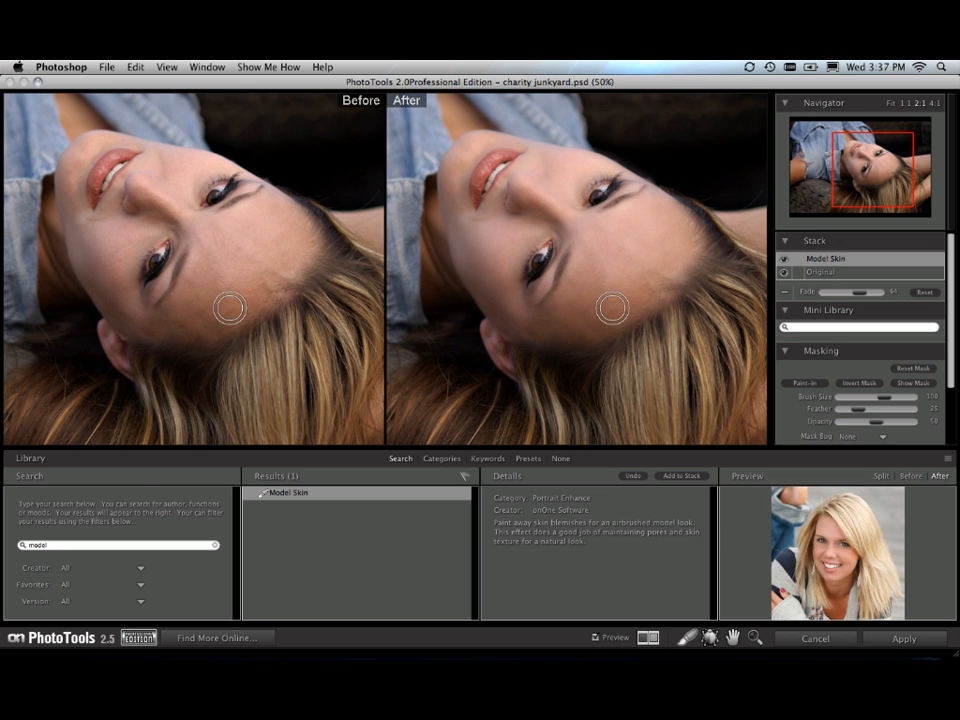
mouse_move(92, 303)
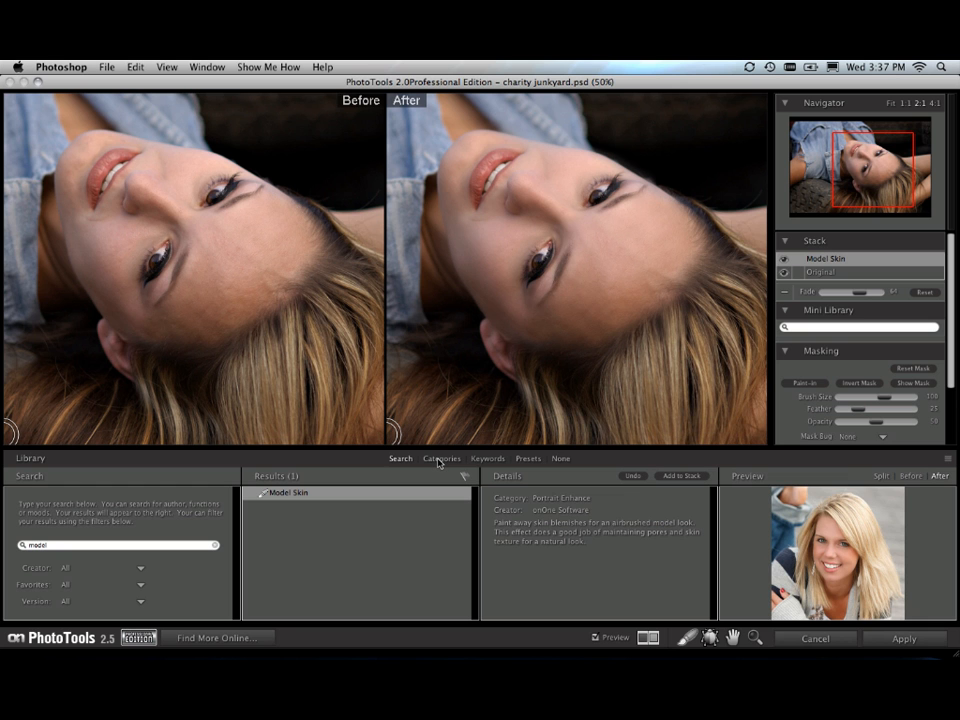
Add Cast Shadow from 2.5 Test Effects, set to Normal Upper Right with fade about 81
click(441, 458)
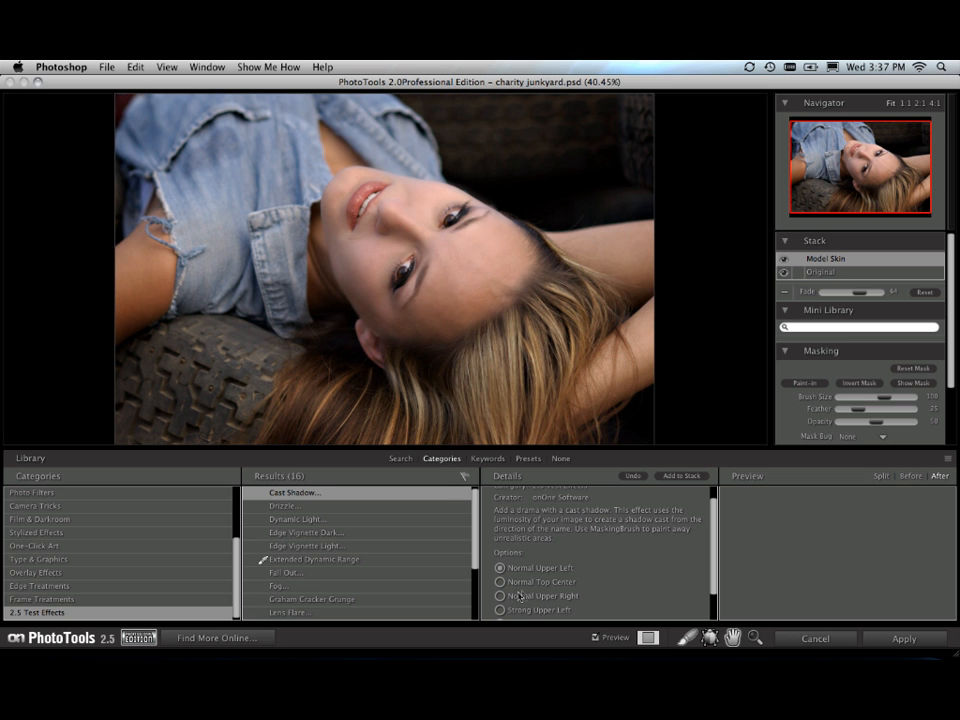
click(499, 596)
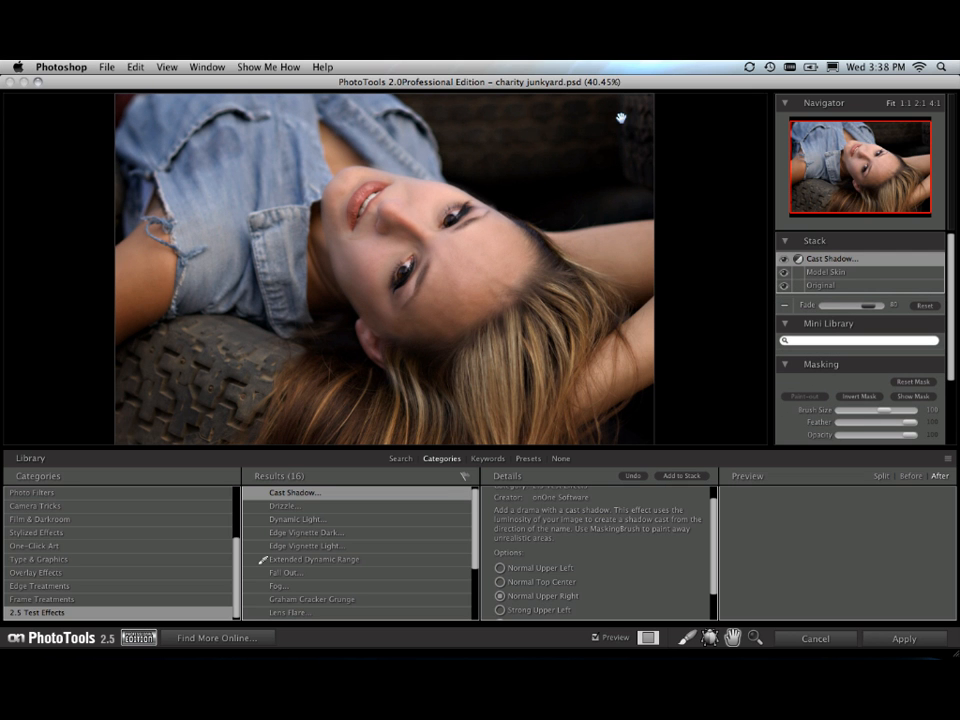
mouse_move(240, 348)
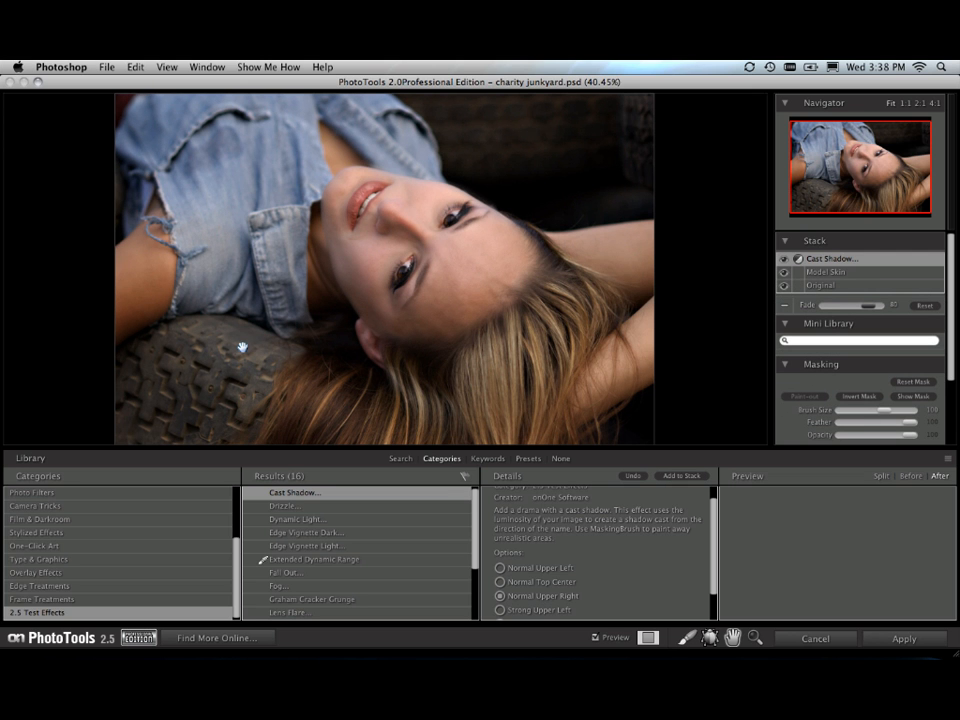
mouse_move(865, 328)
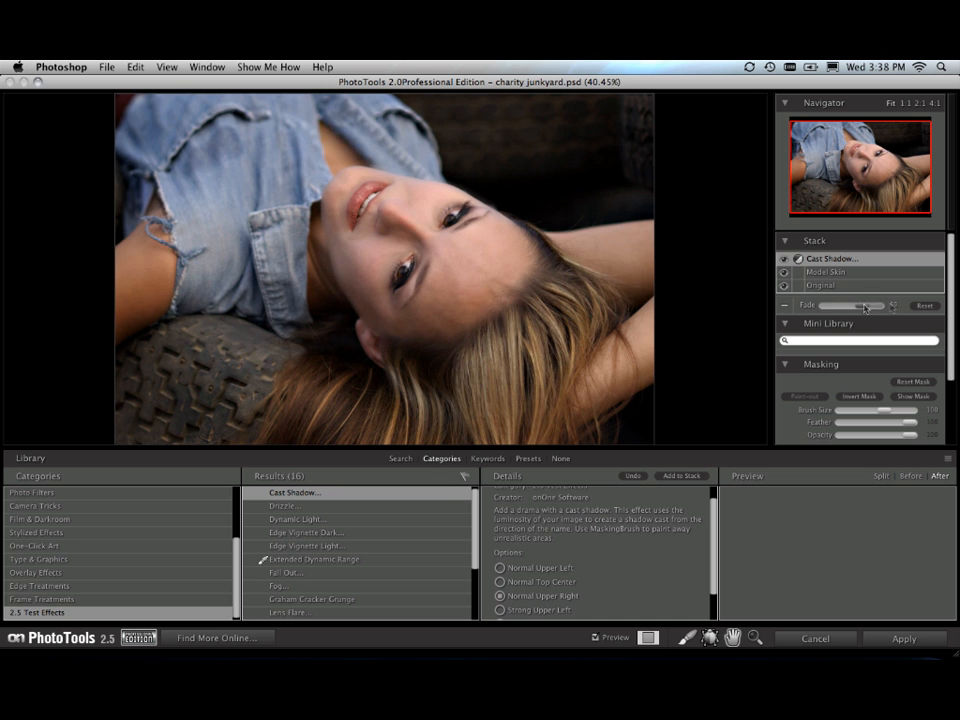
drag(865, 305, 850, 305)
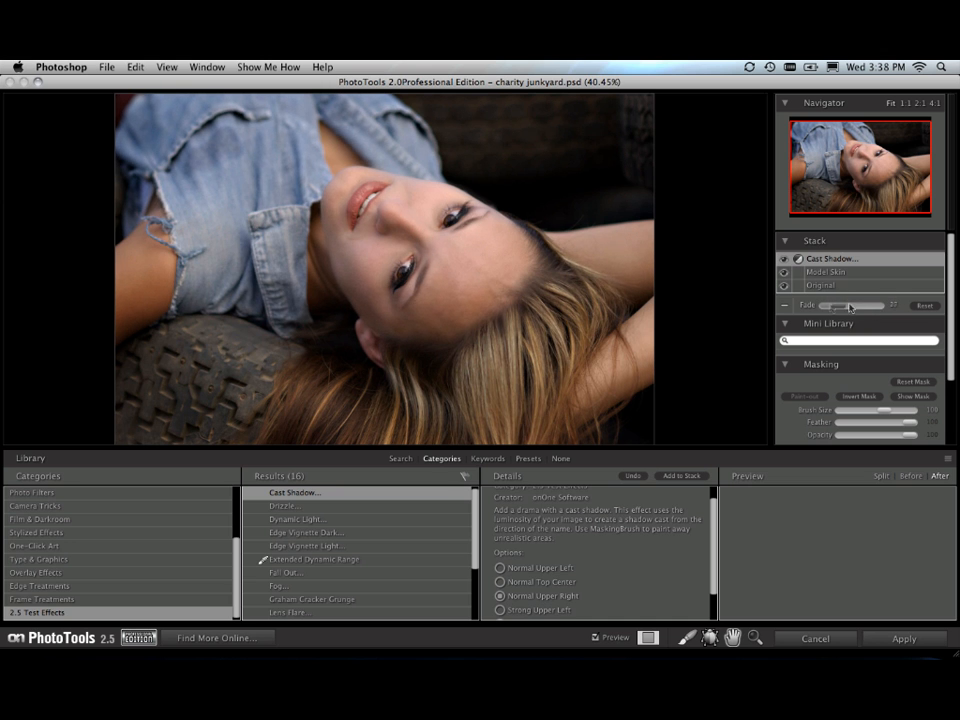
drag(850, 305, 890, 305)
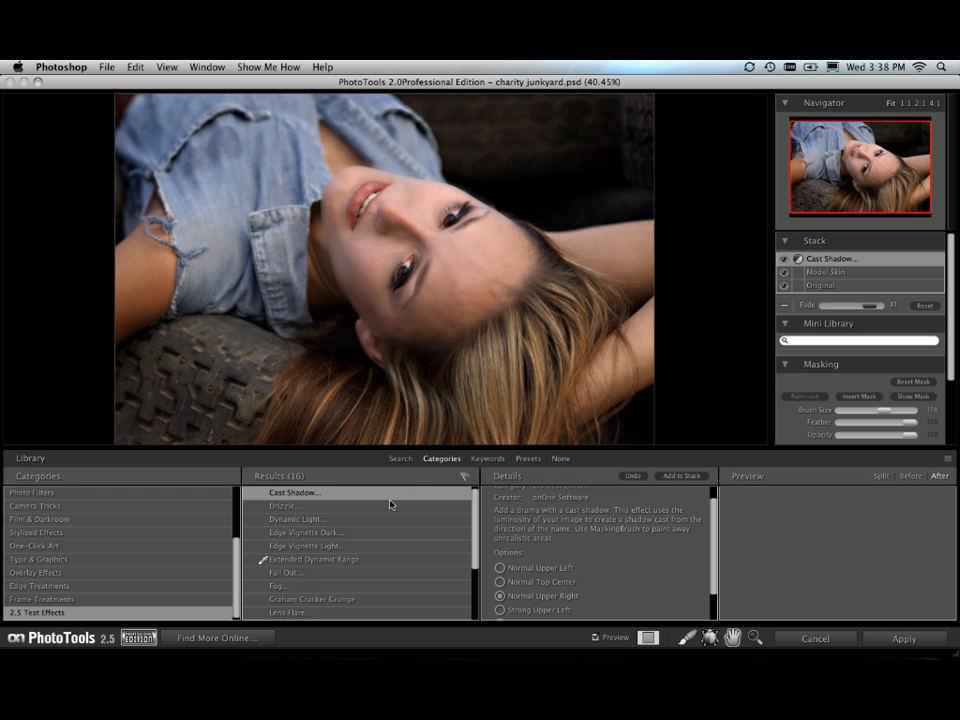
Fade the Upper Right Let There Be Light effect to 0, then back up to about 85
scroll(down, 3)
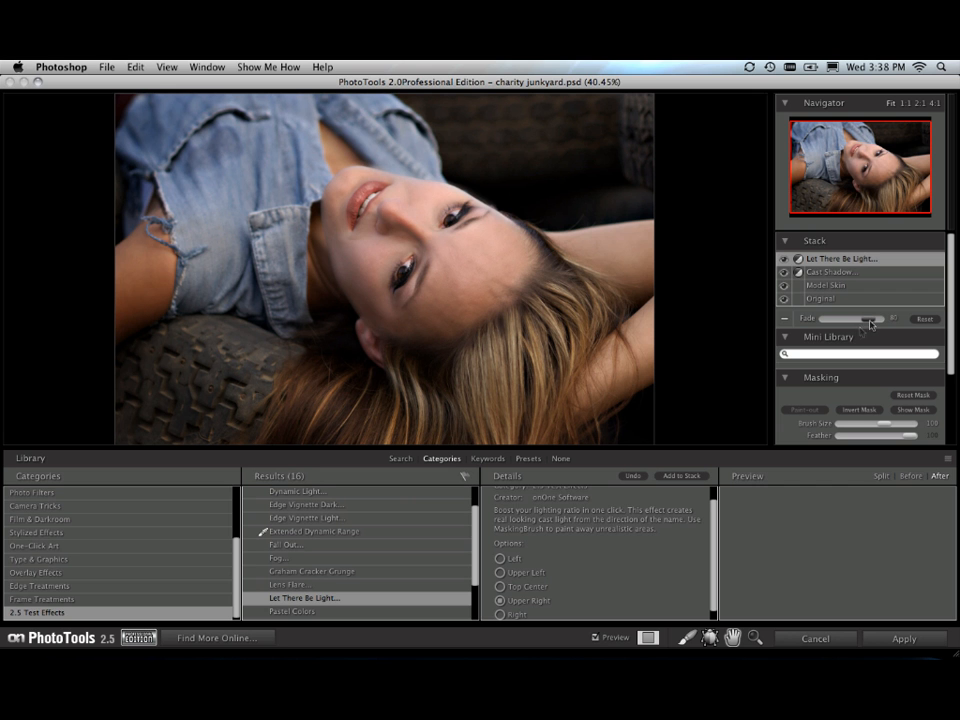
drag(865, 318, 820, 318)
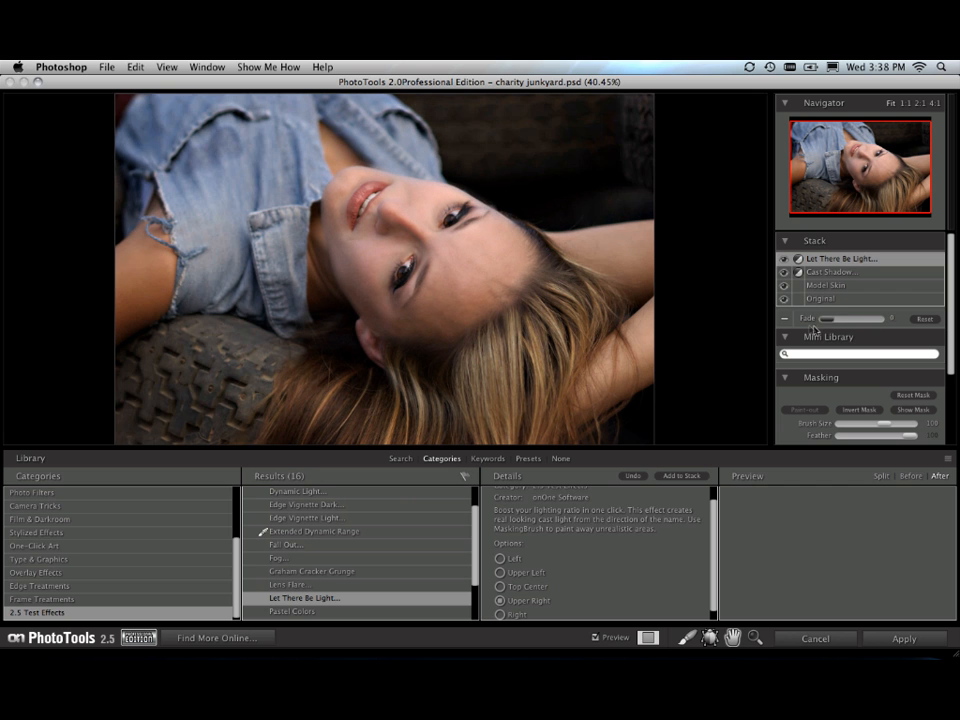
drag(820, 318, 878, 318)
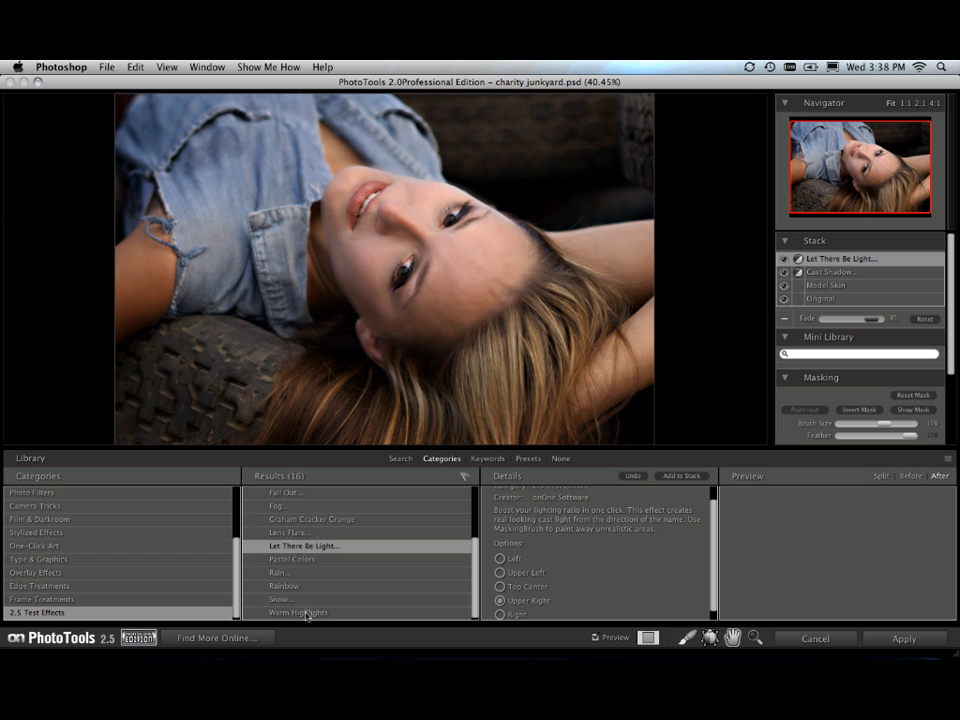
Add Warm Highlights to the top of the stack and set its fade to about 81
click(298, 612)
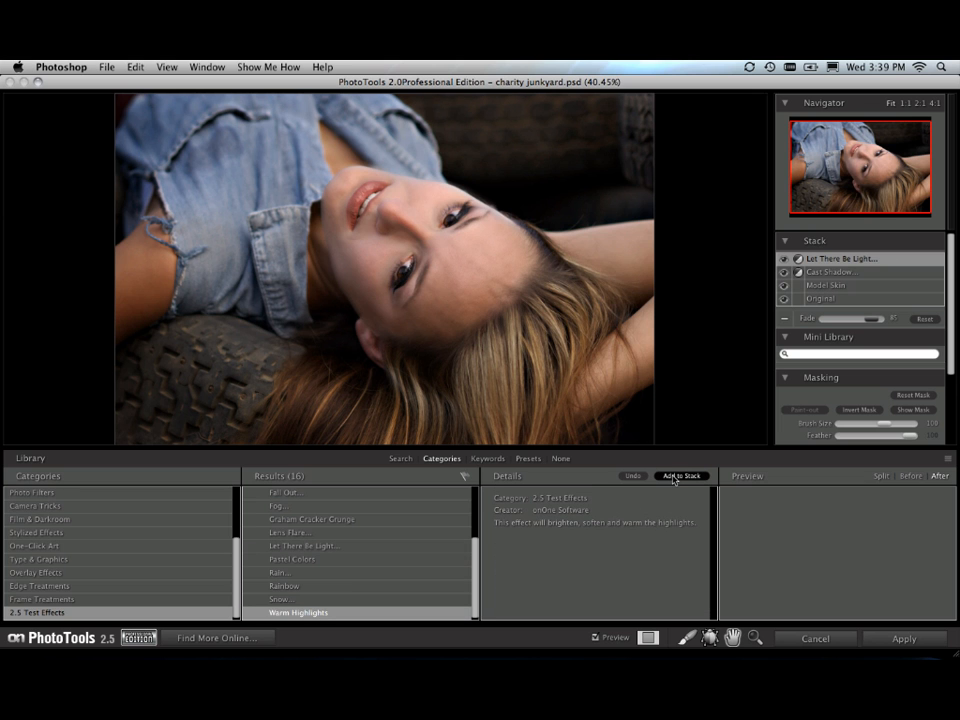
click(681, 475)
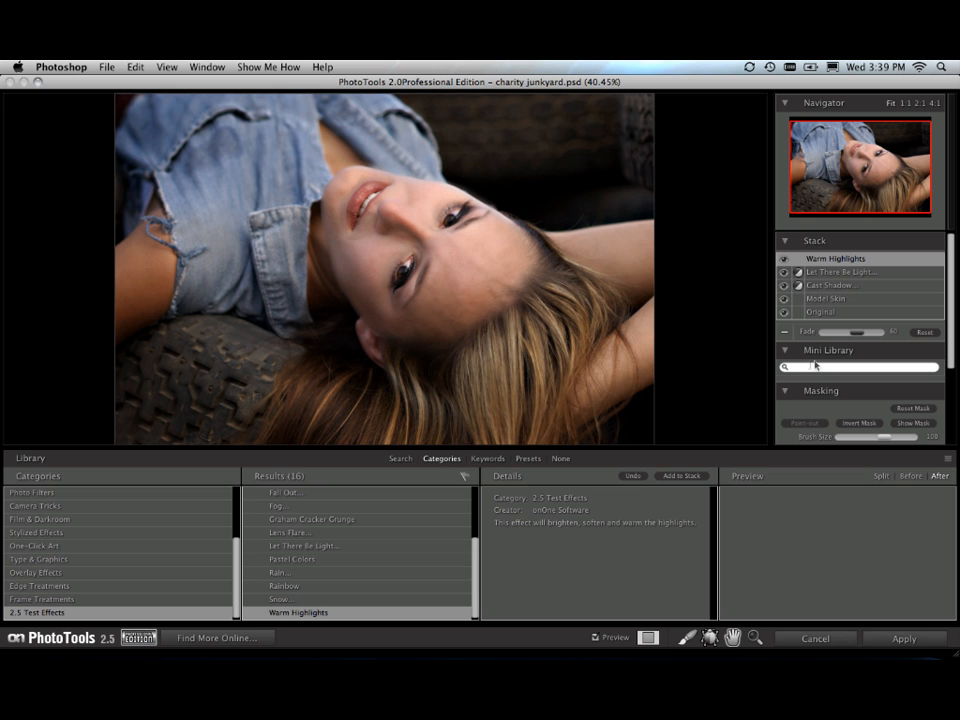
drag(860, 332, 840, 332)
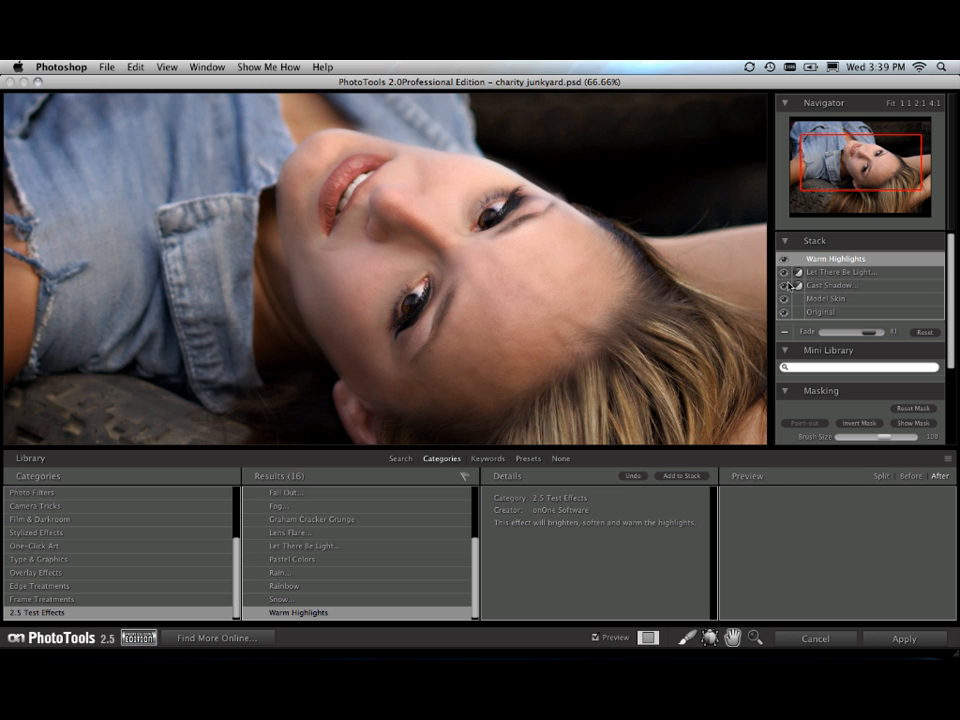
mouse_move(905, 98)
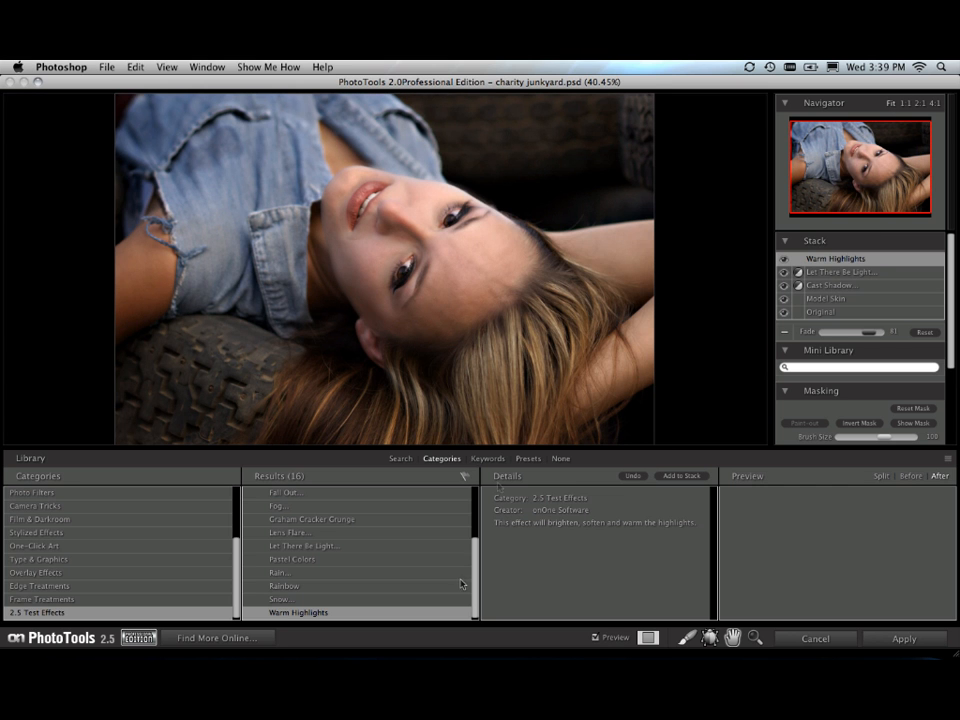
mouse_move(475, 593)
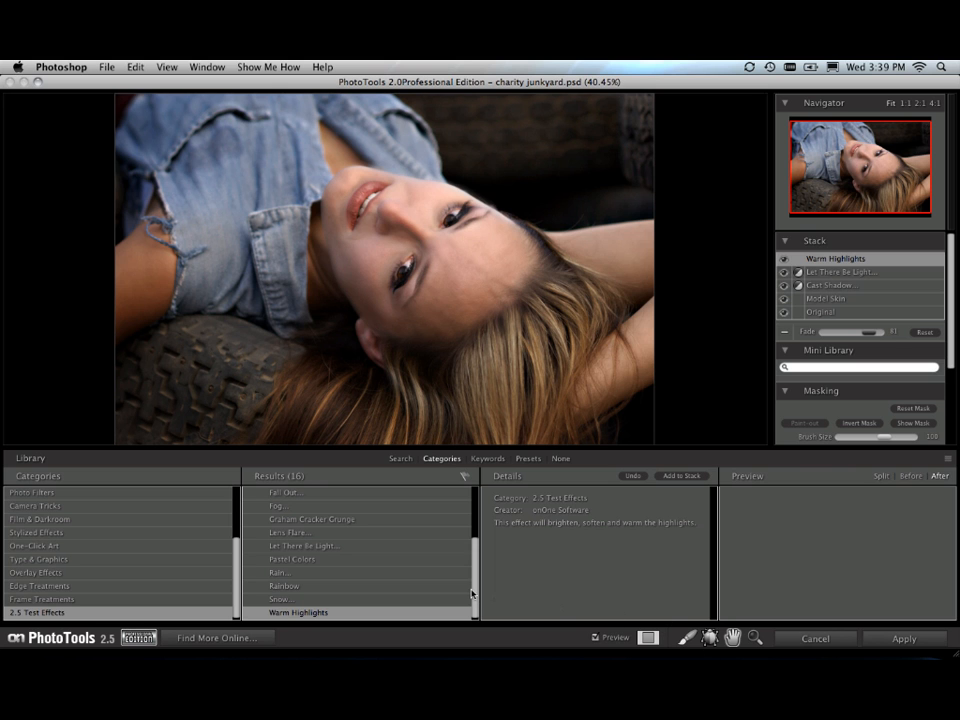
mouse_move(473, 593)
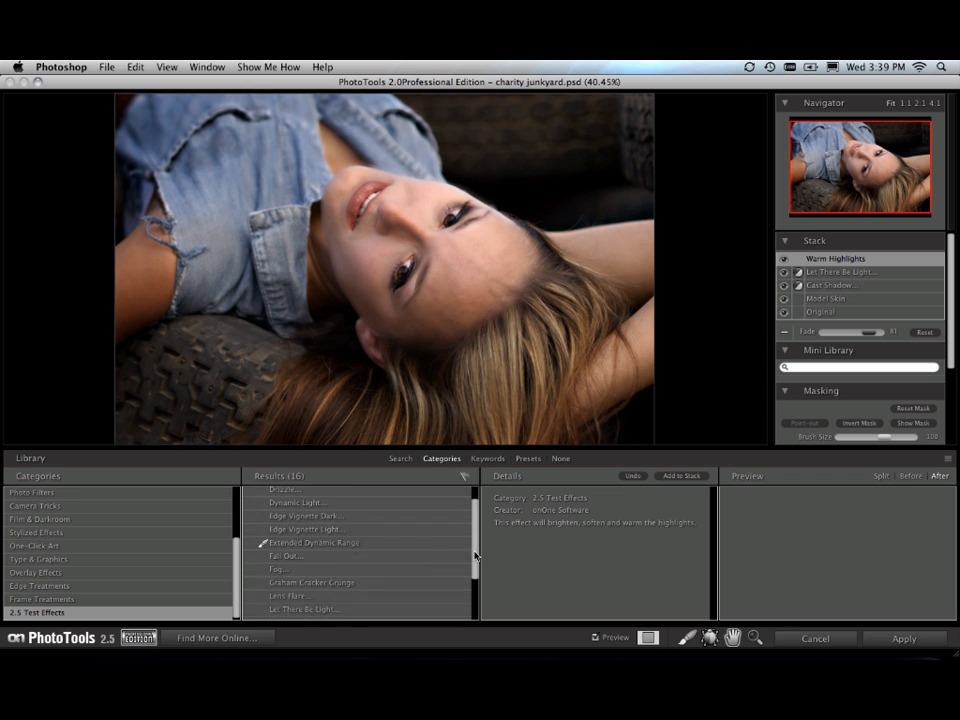
Add Edge Vignette Dark in Dynamic Overlay mode to the top of the stack
click(305, 532)
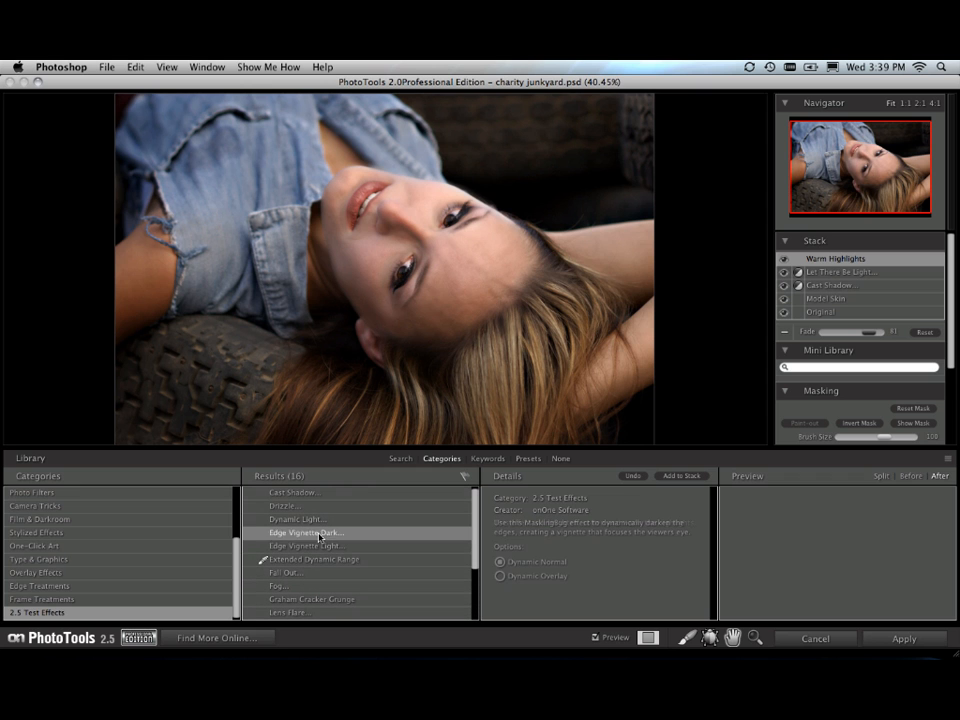
click(500, 575)
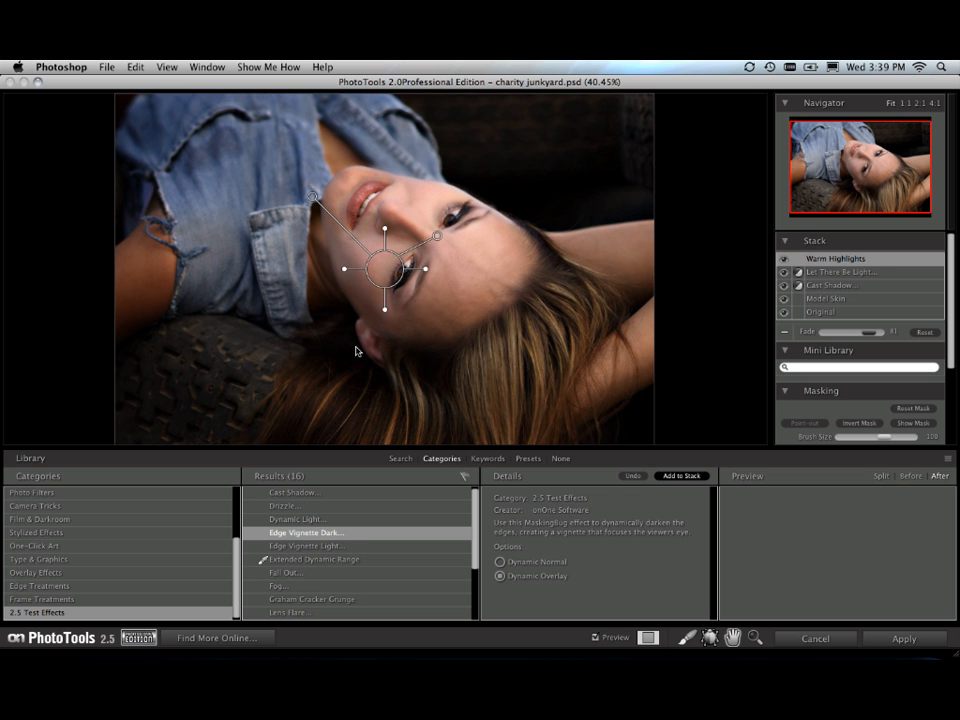
double_click(305, 532)
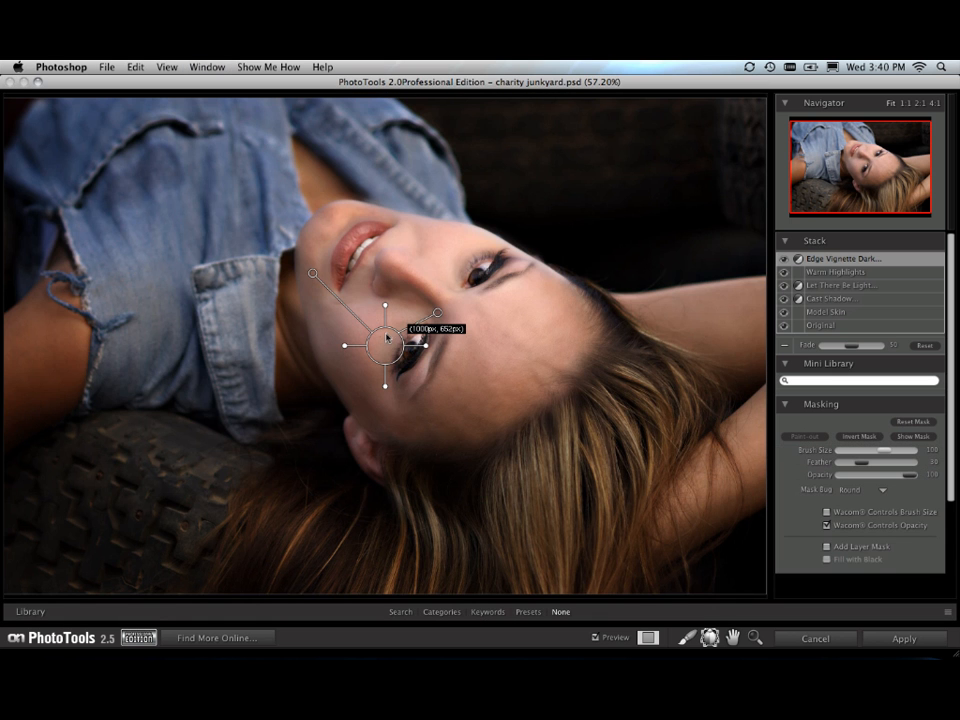
Centre the vignette's masking bug on the face and darken its edges
drag(385, 340, 455, 270)
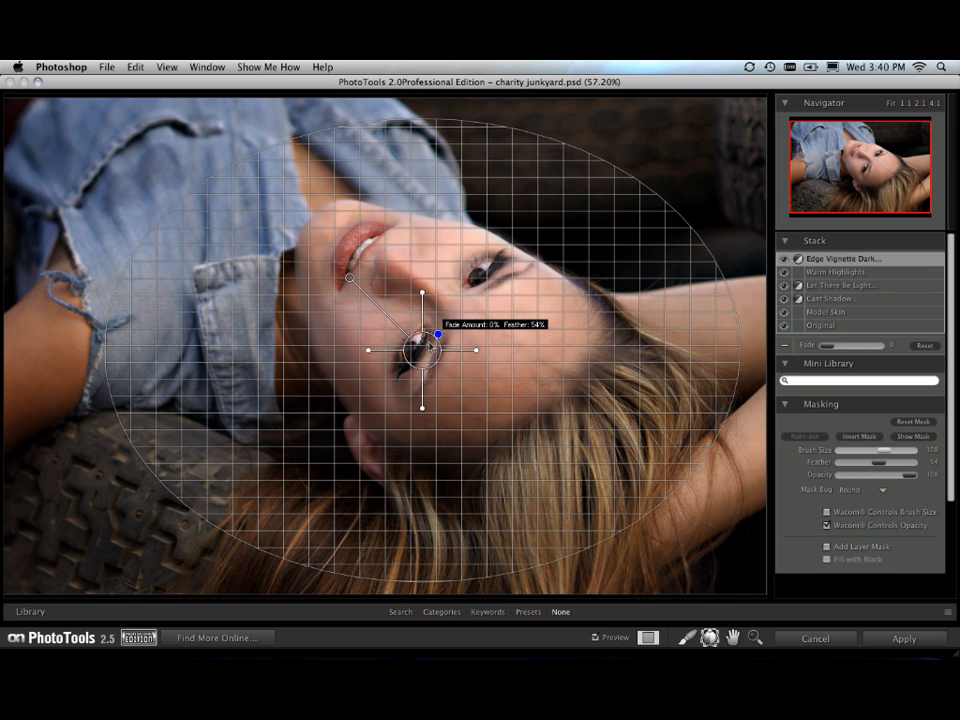
drag(440, 333, 507, 293)
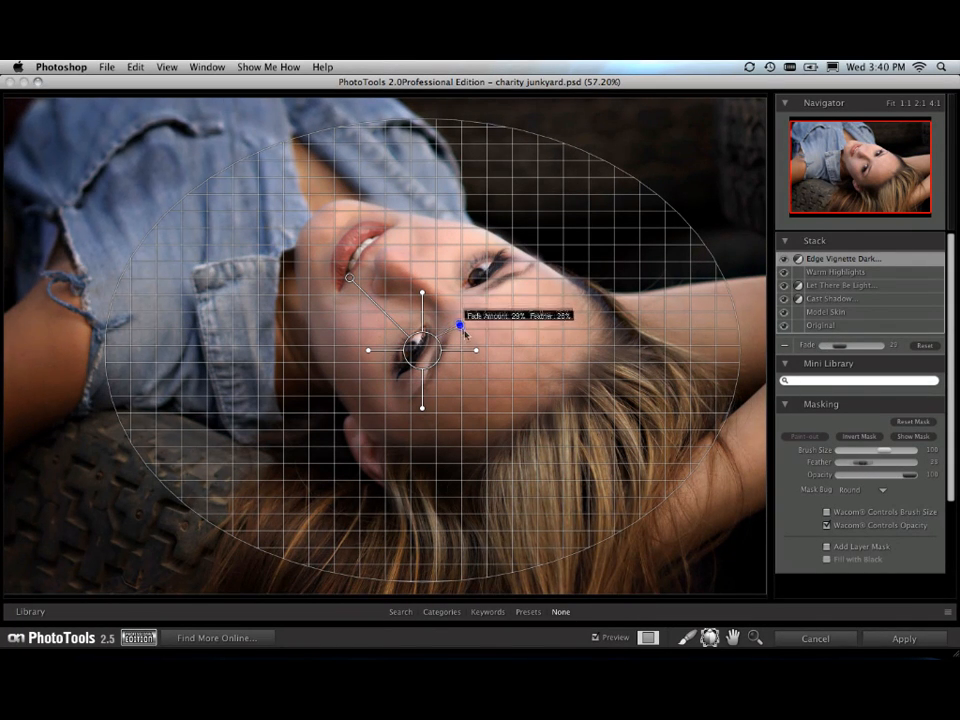
drag(458, 325, 462, 349)
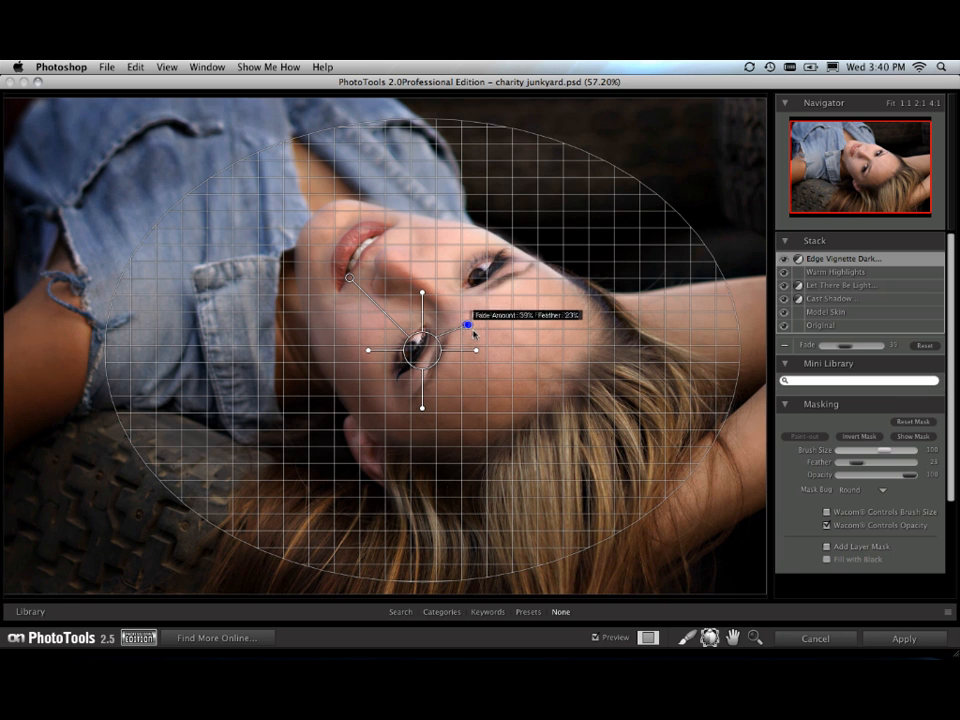
Settle the vignette at about 42% fade and 43% feather, then toggle visibility to compare
drag(468, 325, 460, 297)
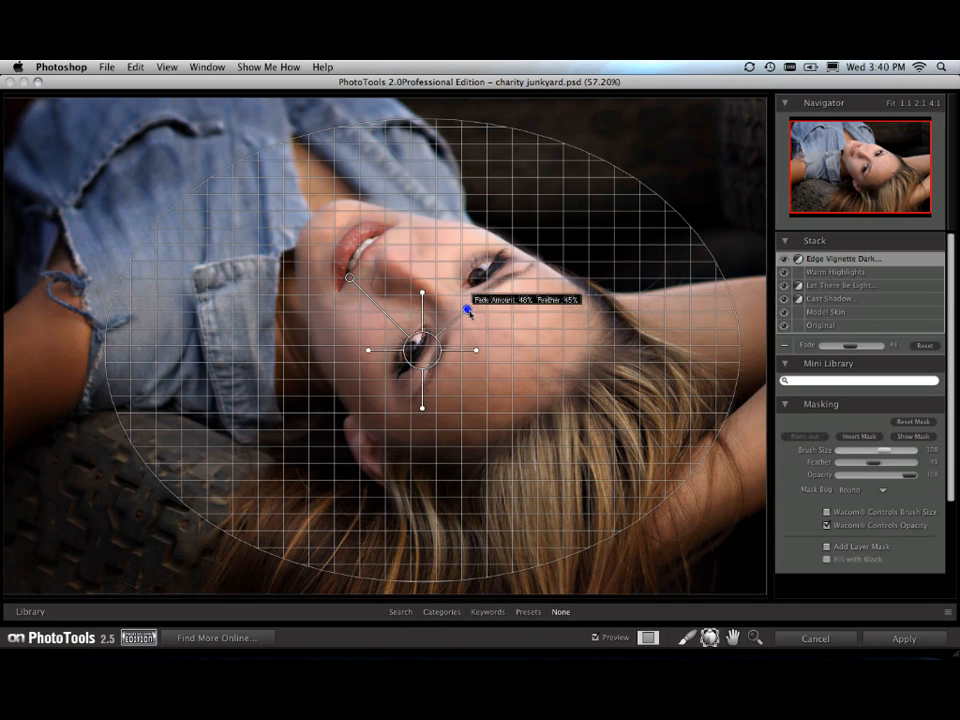
drag(470, 310, 467, 316)
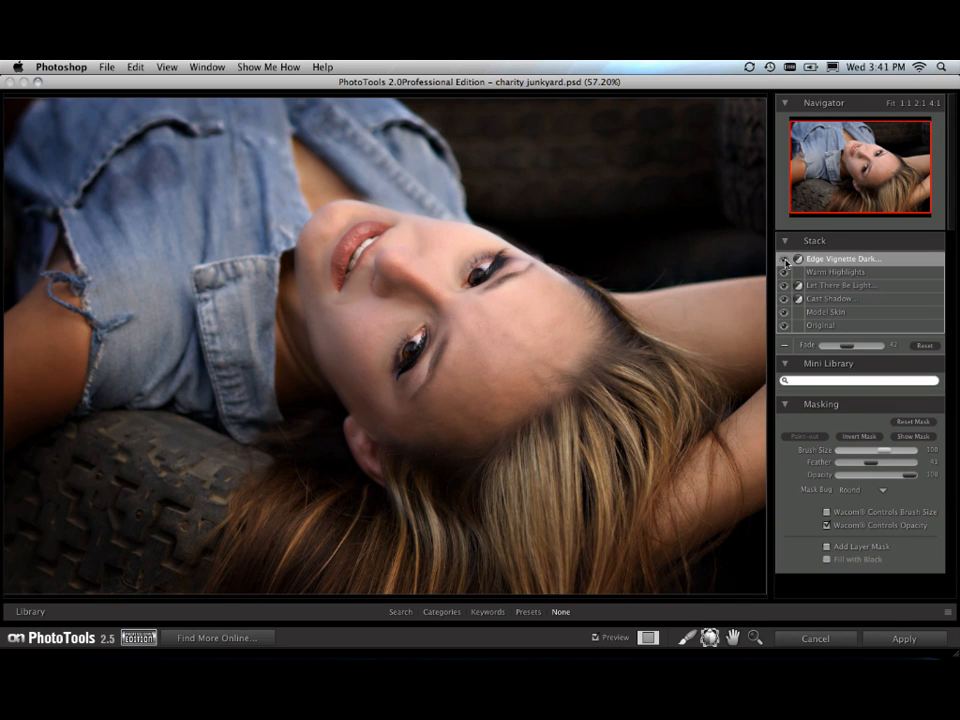
click(784, 259)
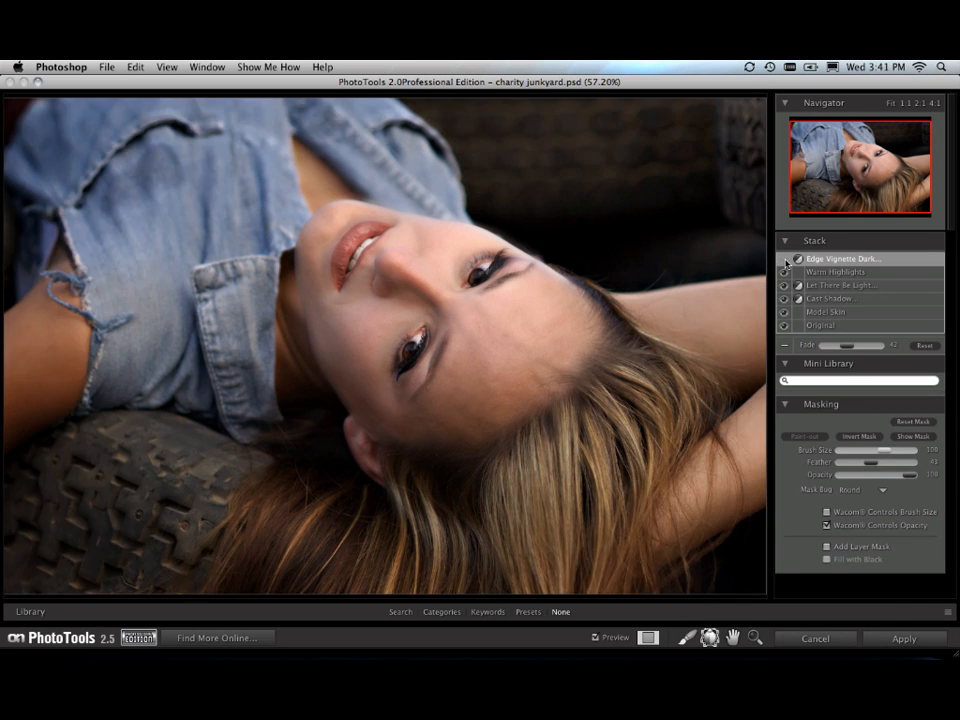